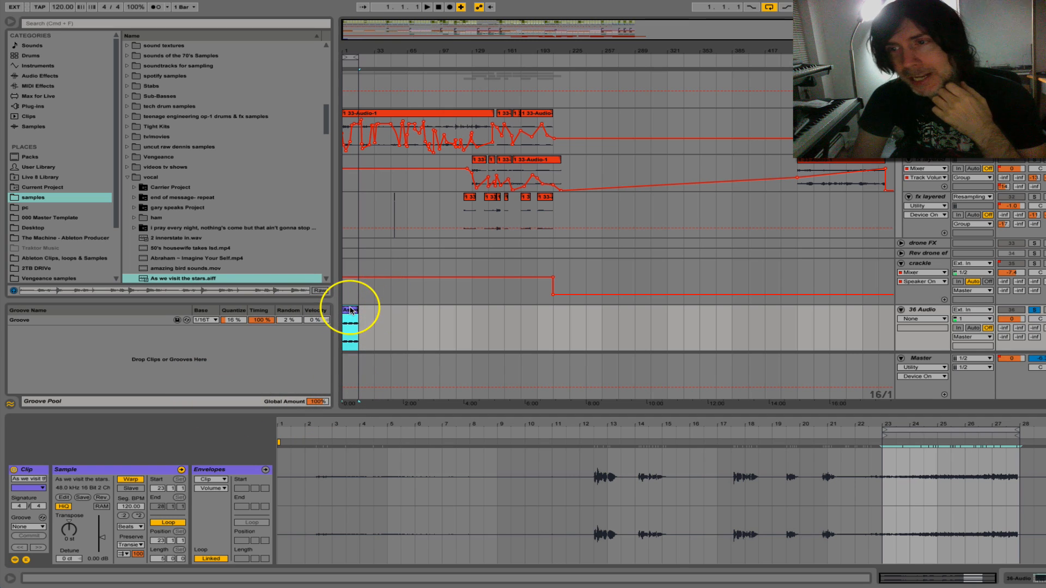
Select the vocal clip, switch its Warp Mode to Beats, and open the Preserve chooser.
left_click(352, 310)
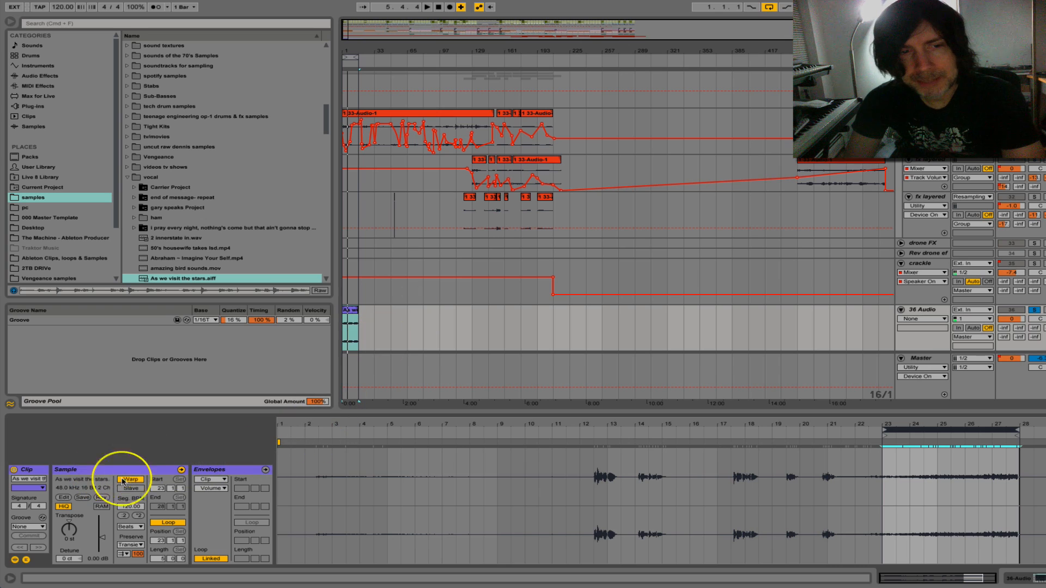
left_click(131, 480)
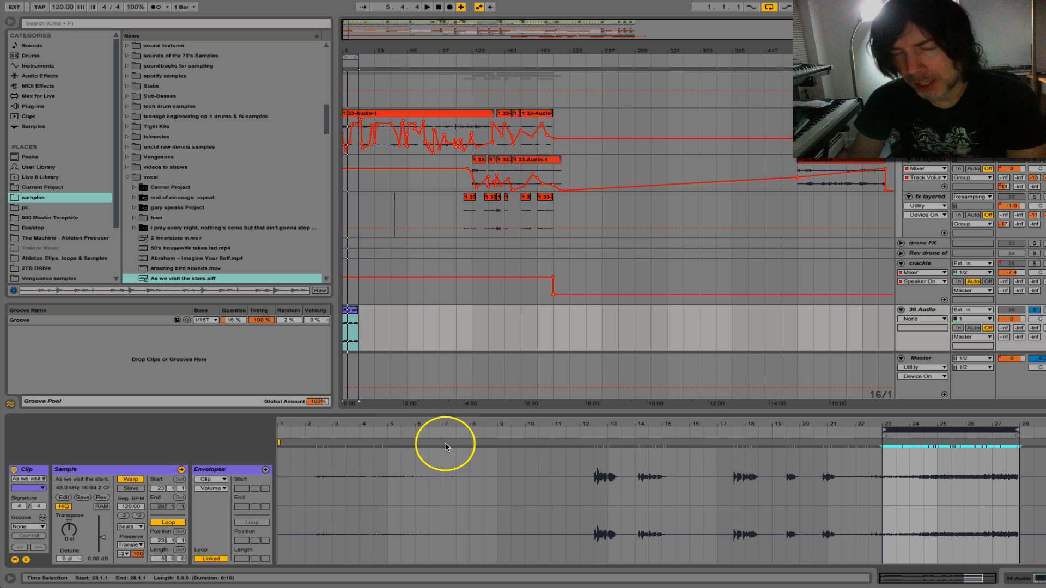
mouse_move(285, 516)
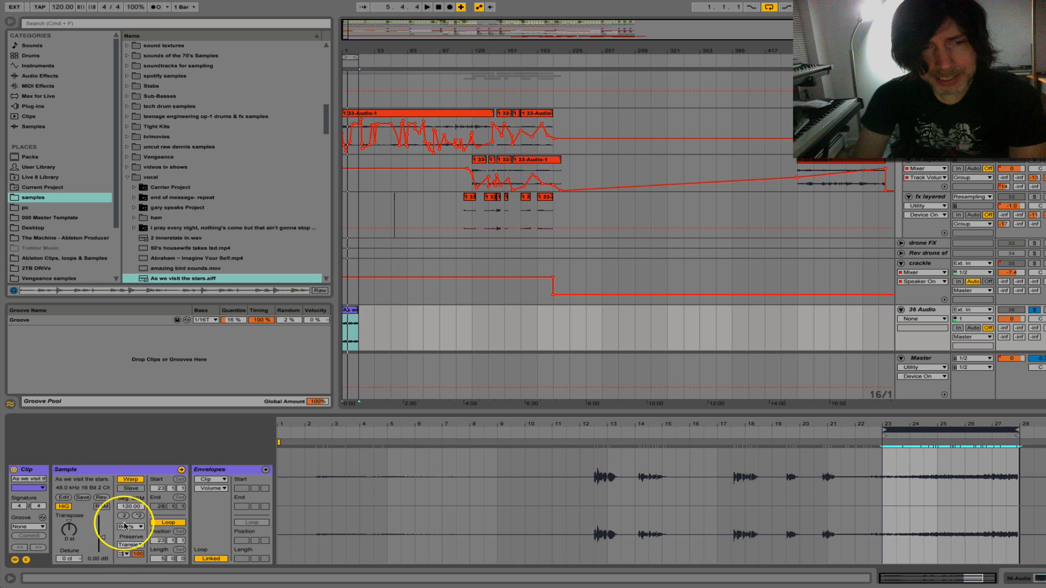
left_click(129, 527)
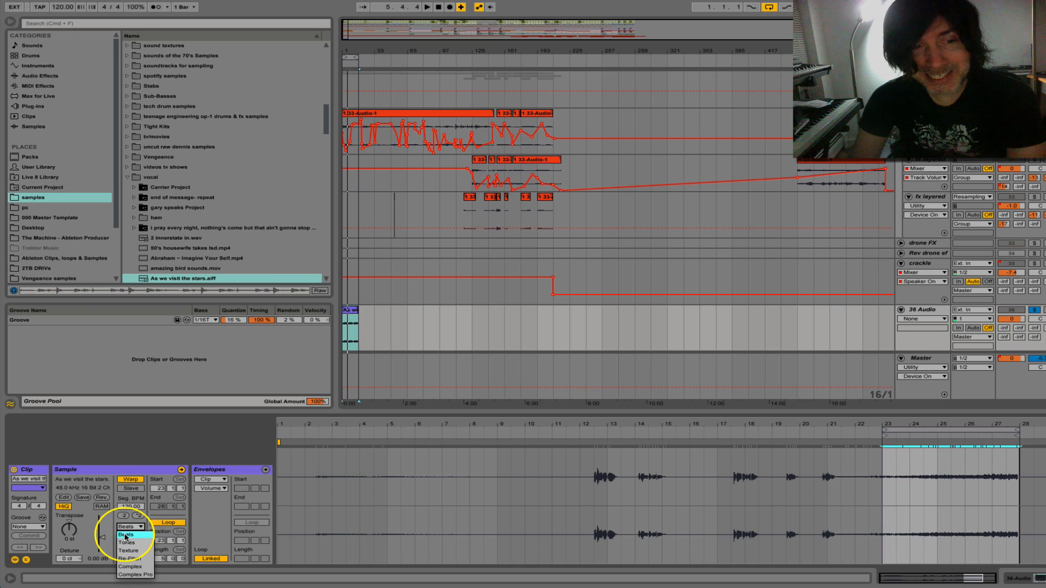
left_click(125, 534)
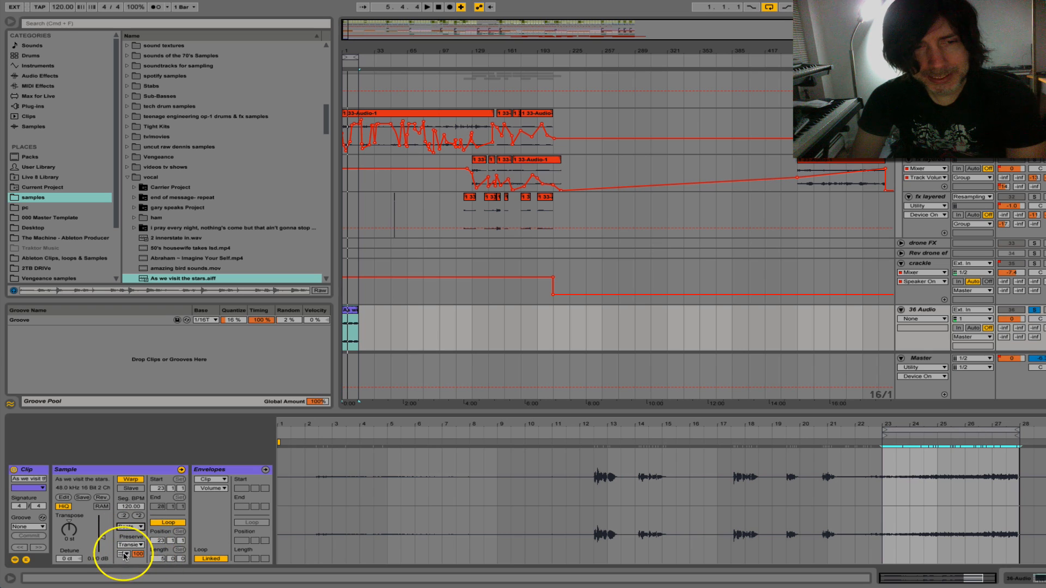
left_click(131, 526)
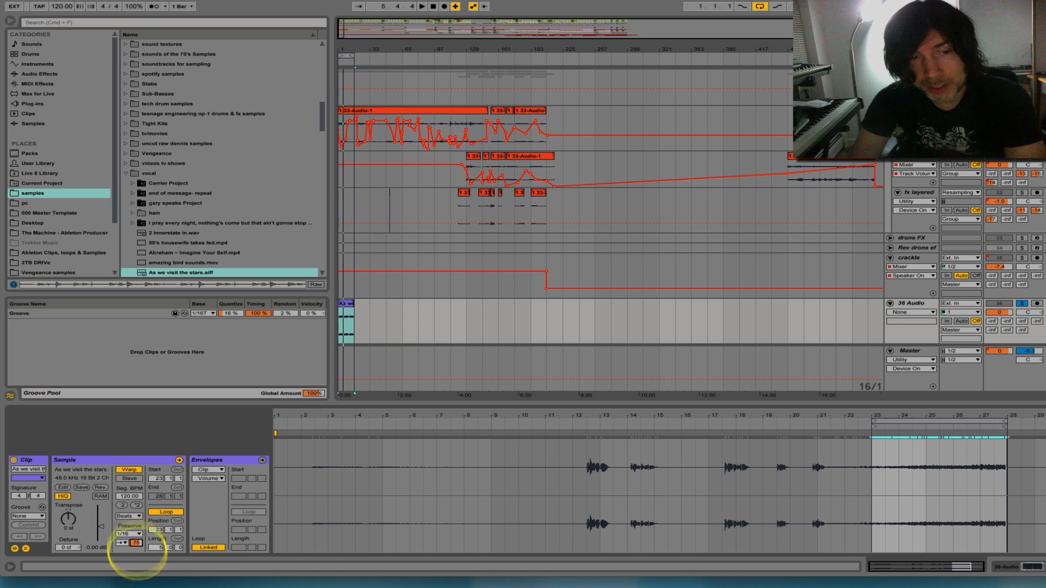
Shorten and fine-tune the Transient Envelope decay on each 1/16 vocal slice.
left_click_drag(137, 543, 137, 545)
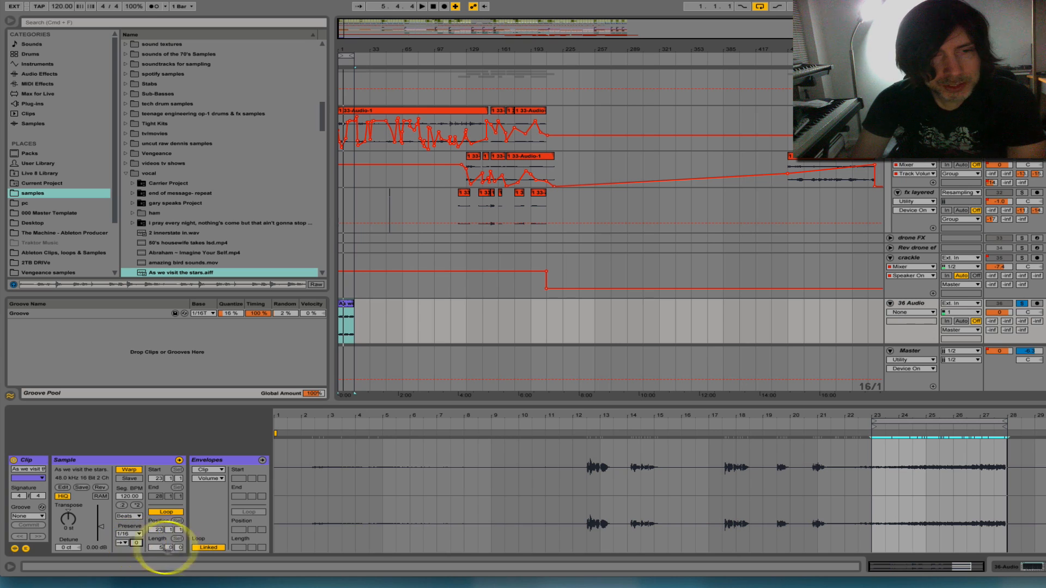
mouse_move(267, 378)
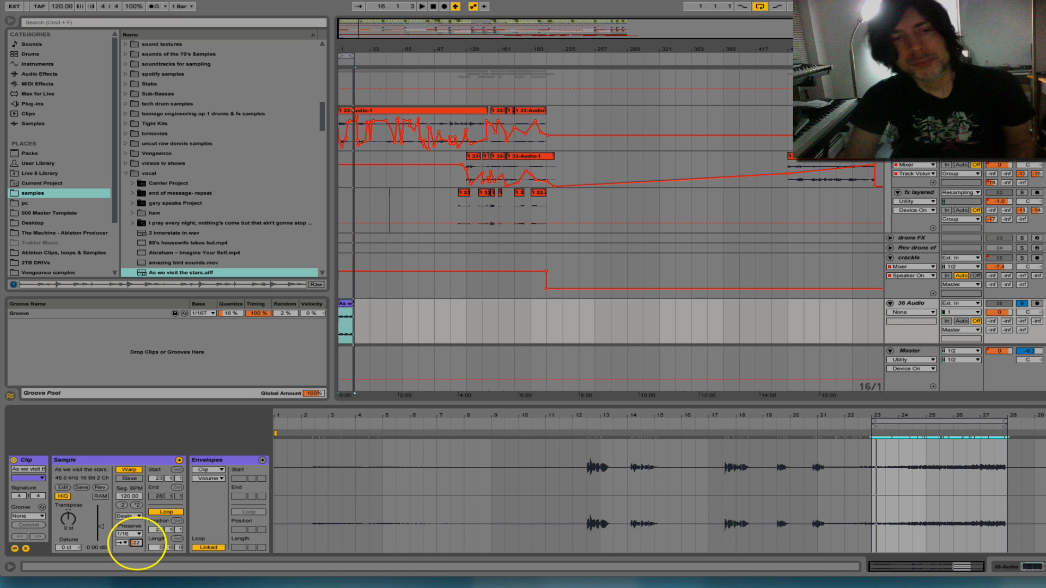
left_click(137, 534)
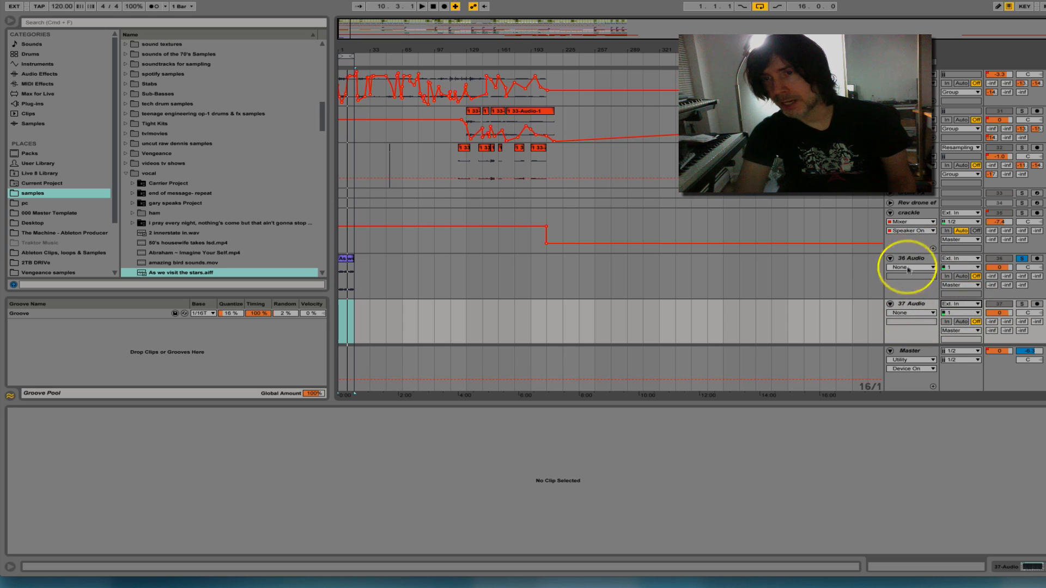
Route 36-Audio Post Mixer into 37 Audio, start at 1.1.1, and begin recording.
left_click(960, 304)
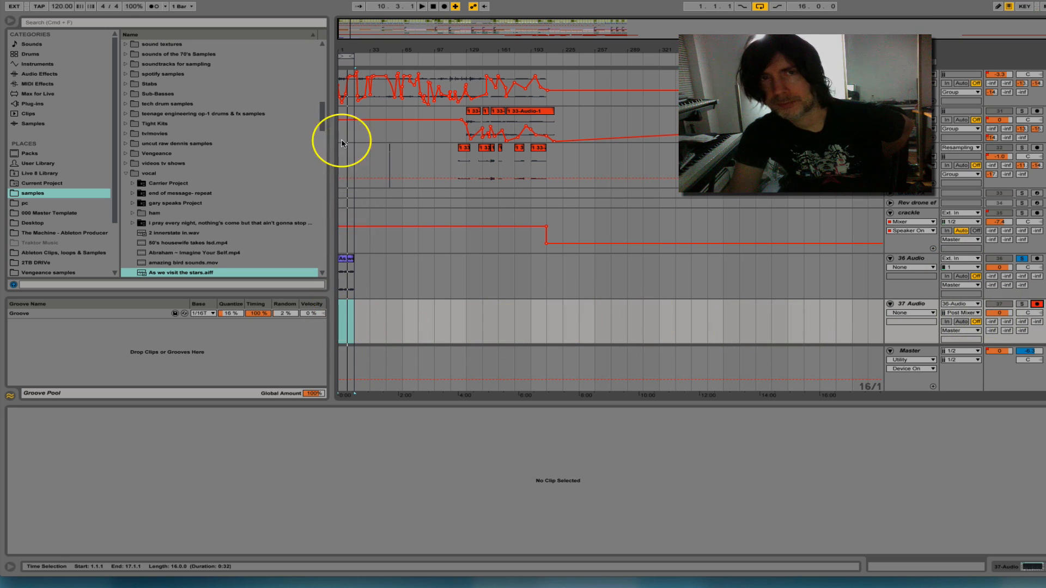
left_click(360, 273)
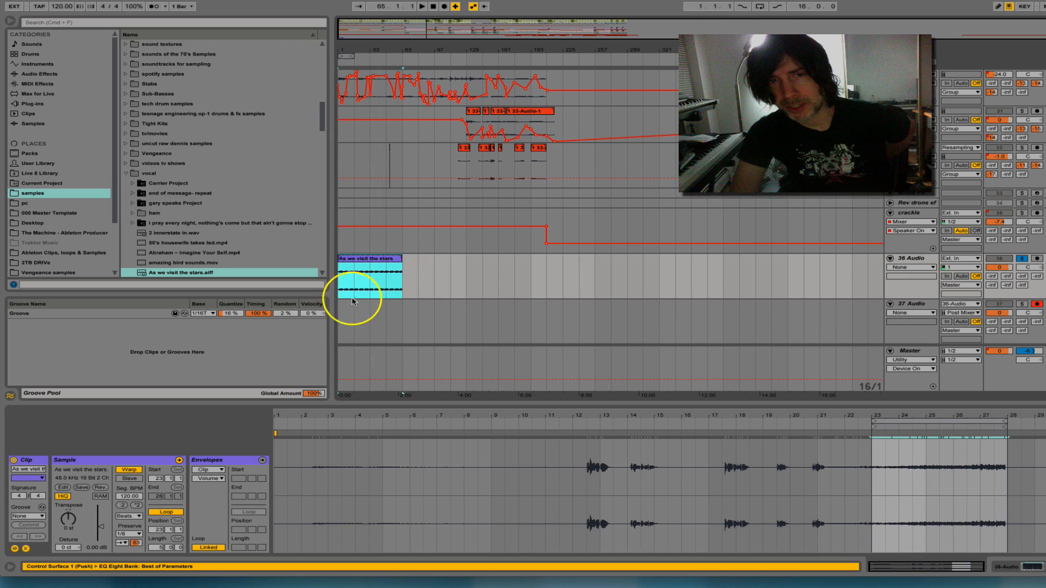
left_click(441, 6)
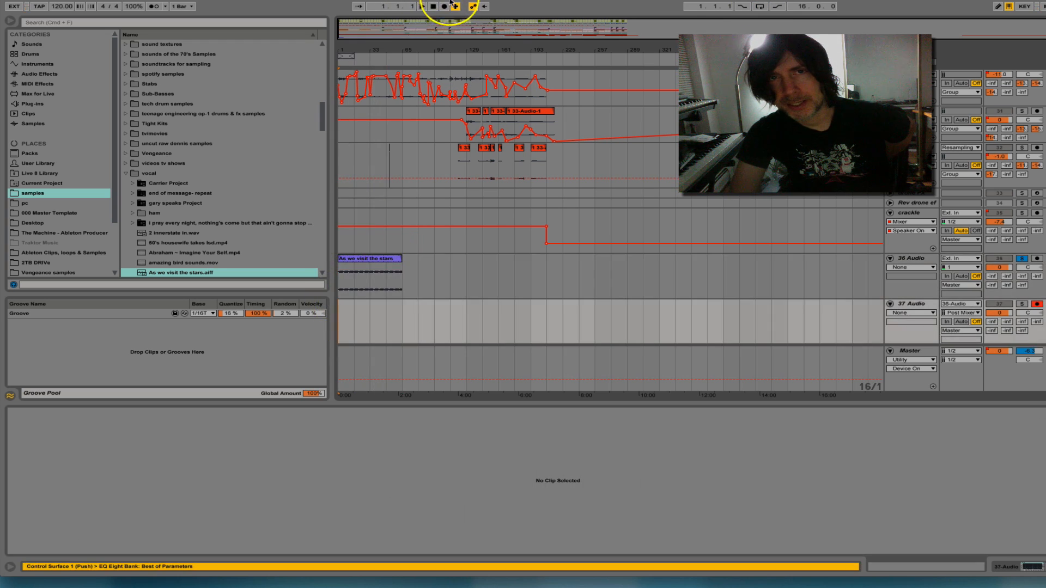
left_click(420, 7)
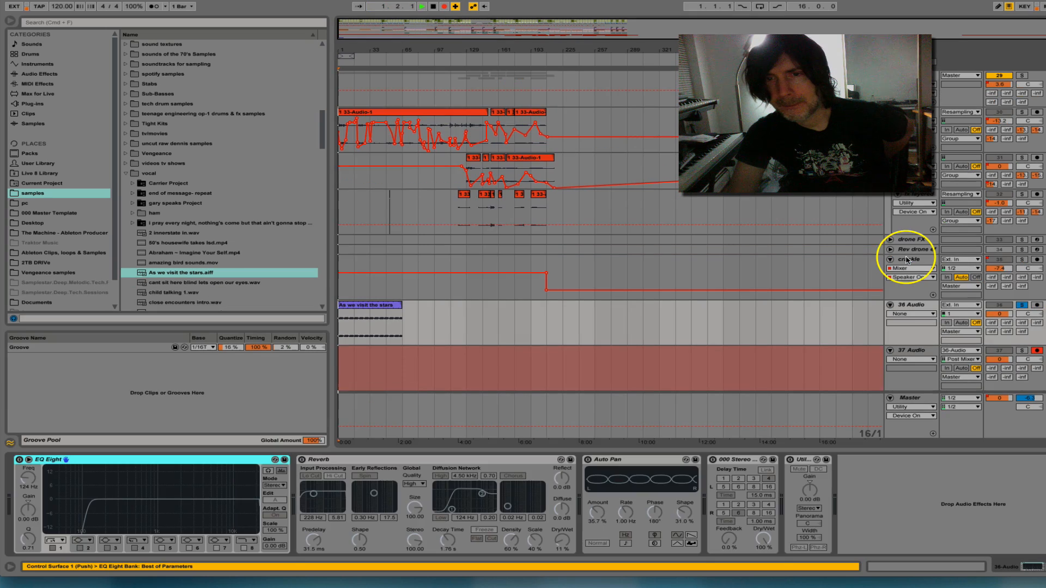
Stop the transport, then open the recorded 37-Audio clip and compare it with the original vocal.
left_click(906, 259)
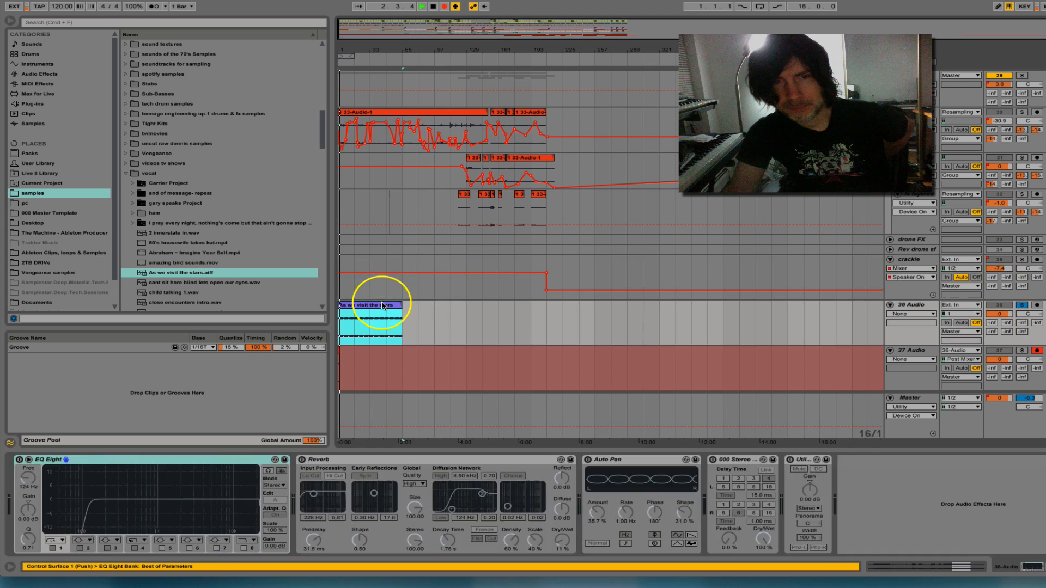
double_click(372, 310)
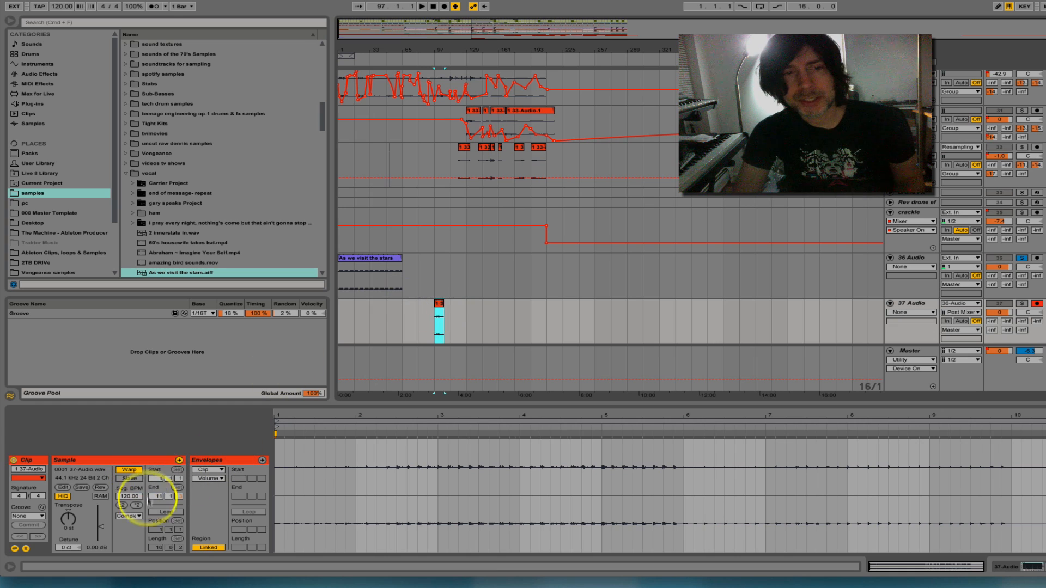
left_click(368, 258)
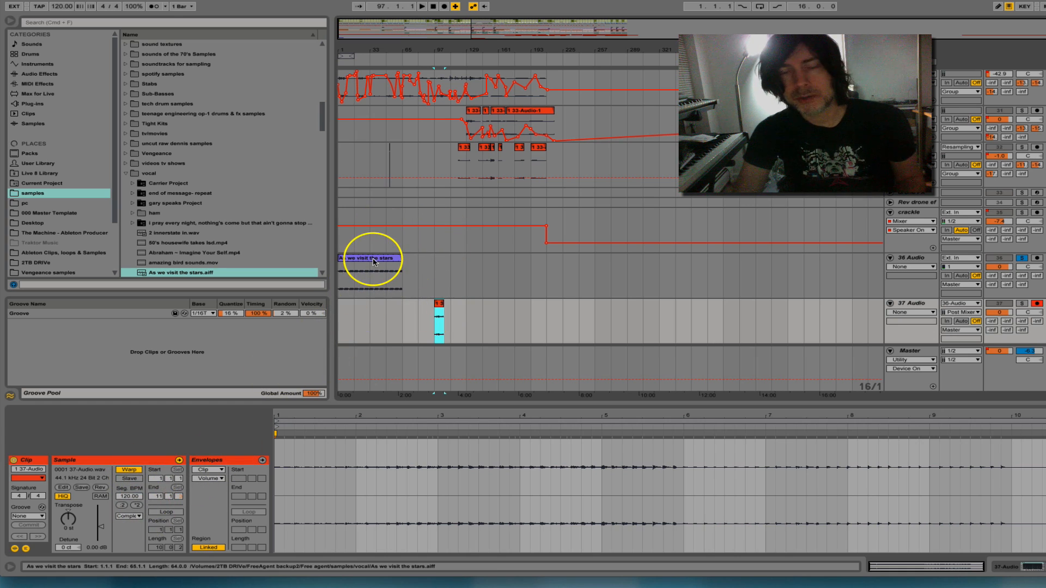